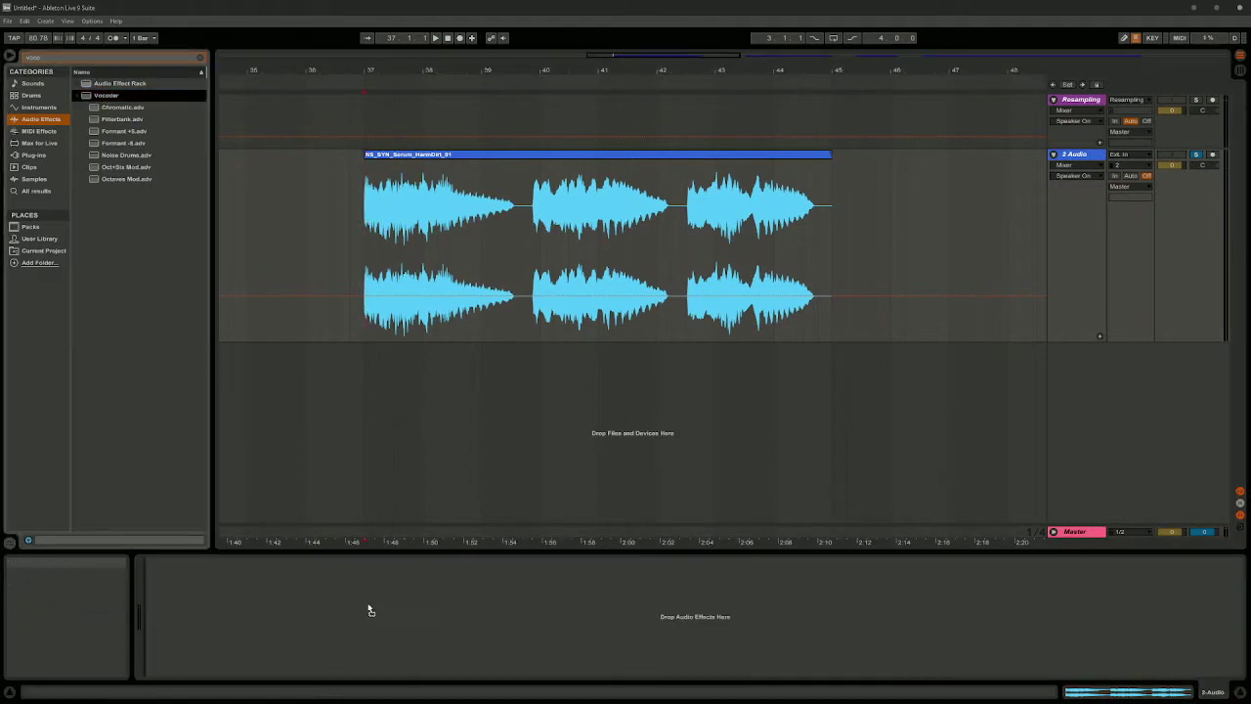
# Step: Load the Vocoder audio effect onto the vocal audio track
pyautogui.doubleClick(106, 94)
pyautogui.write('pro l')
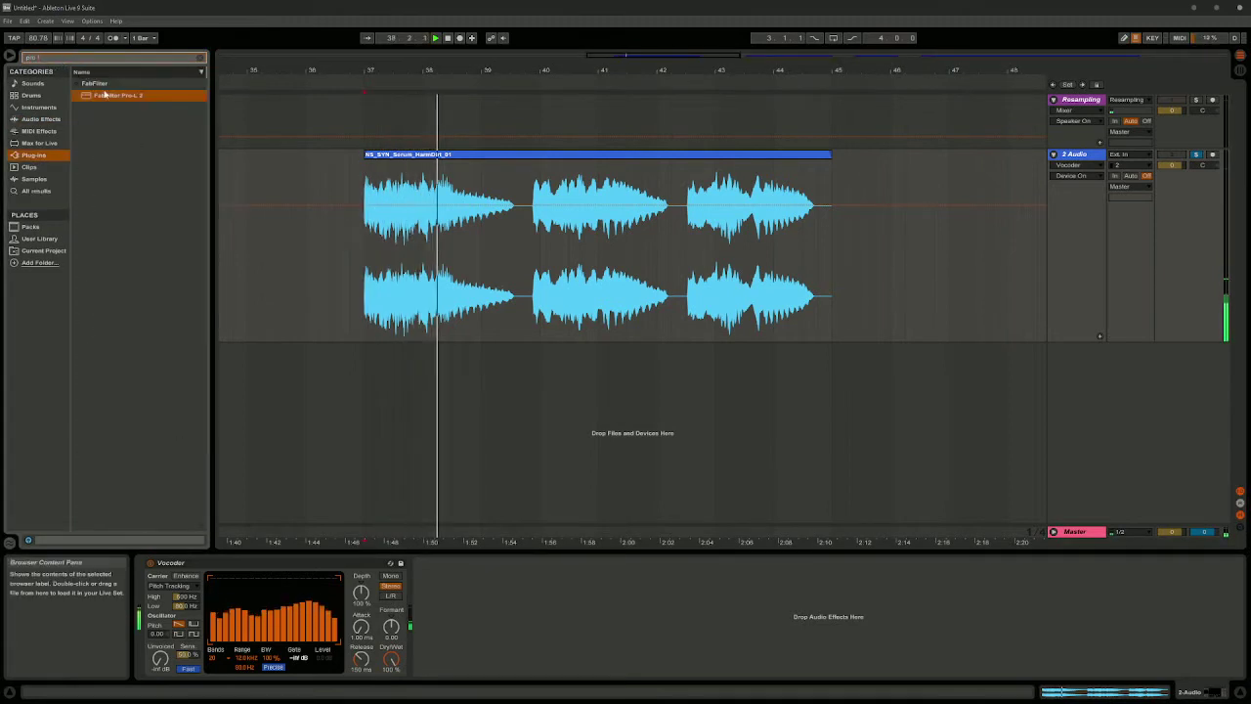
# Step: Load FabFilter Pro-L 2 after the Vocoder and reposition its plug-in window
pyautogui.doubleClick(117, 94)
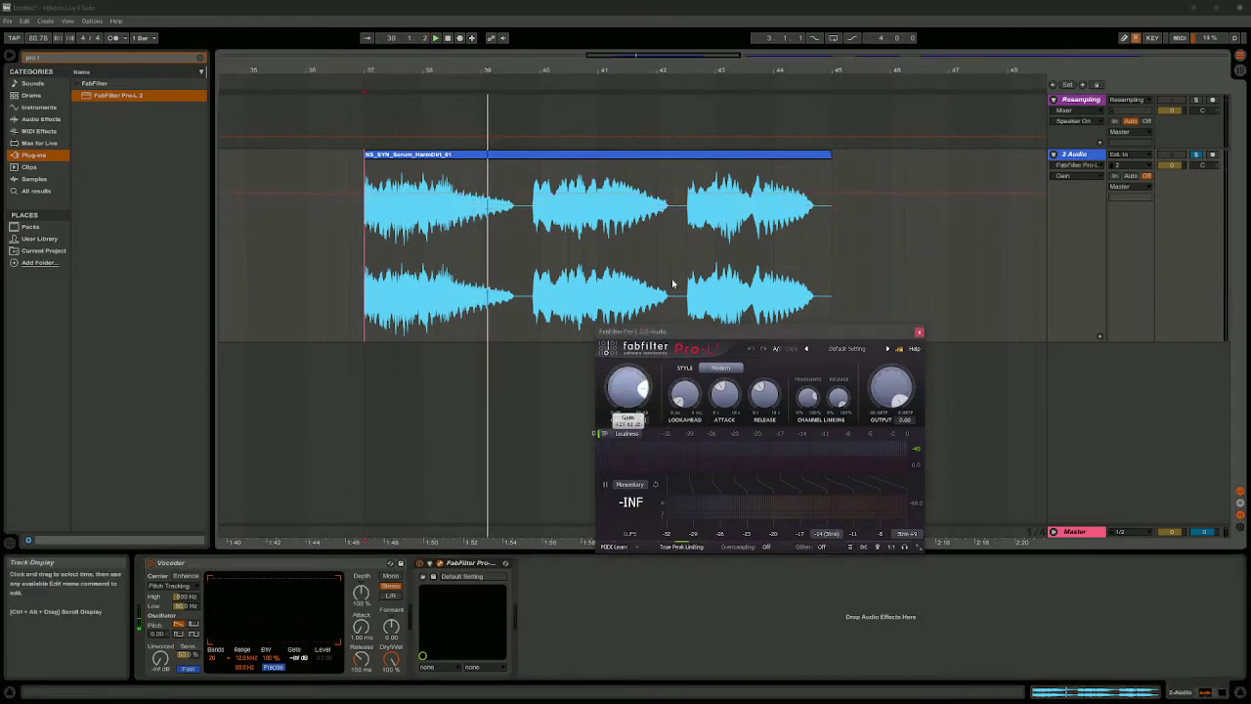
pyautogui.click(436, 37)
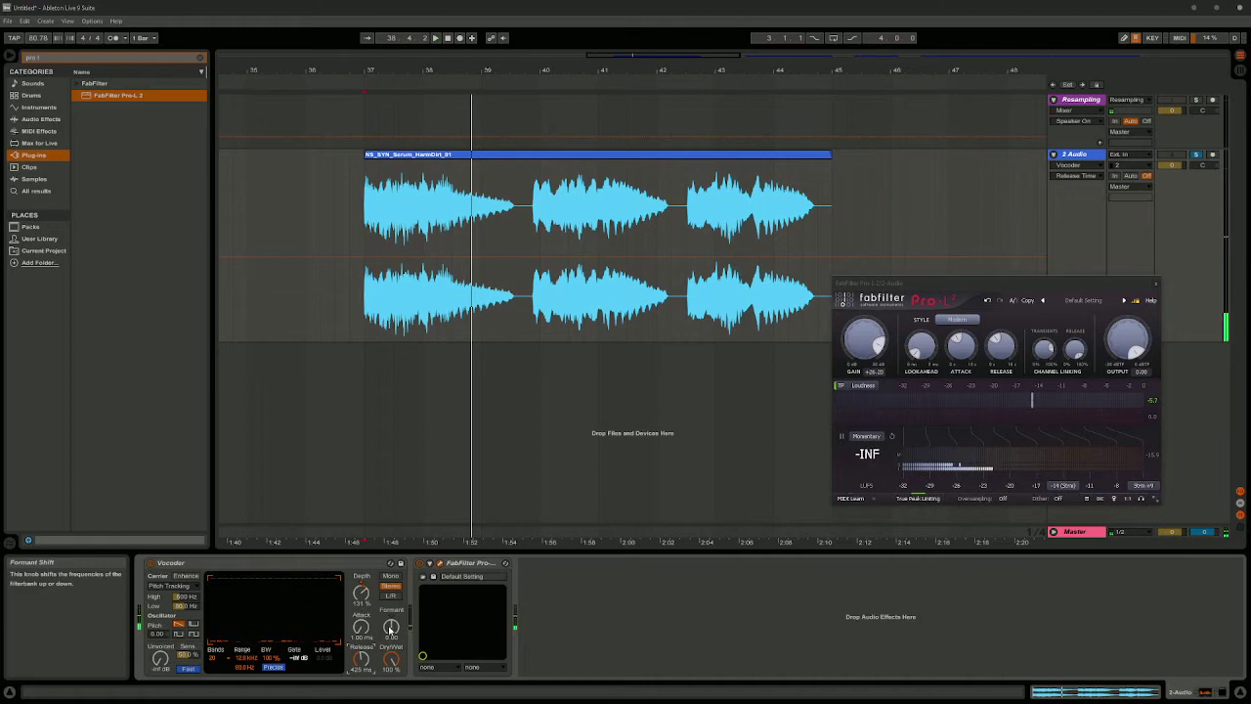
# Step: Load the MS Vocoded.adg mid-side rack from Audio Effects onto the track
pyautogui.click(434, 39)
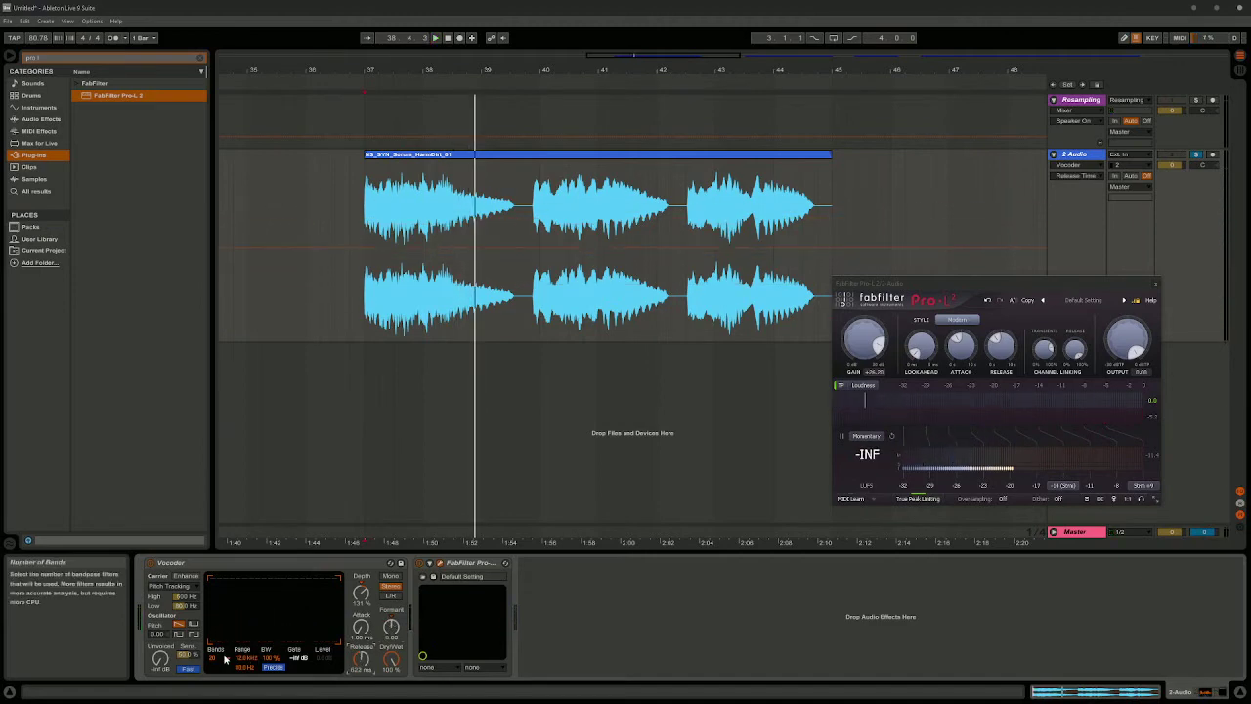
pyautogui.click(434, 37)
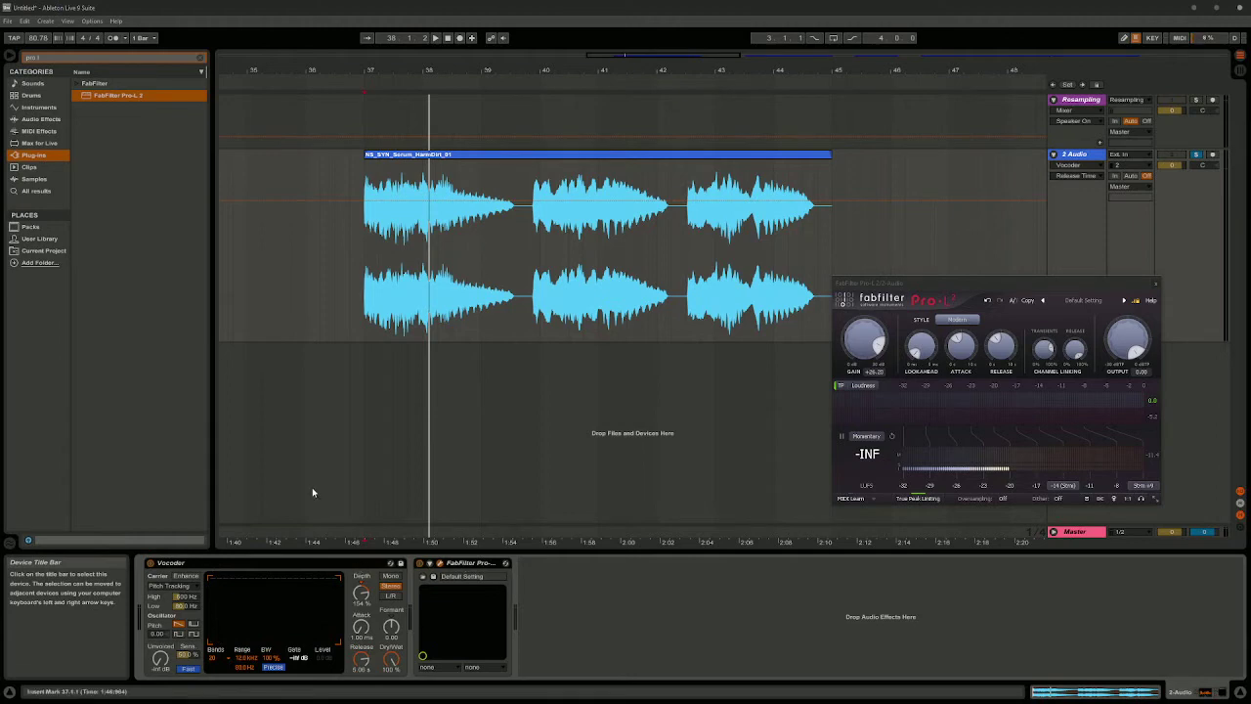
pyautogui.click(39, 120)
pyautogui.write('voco')
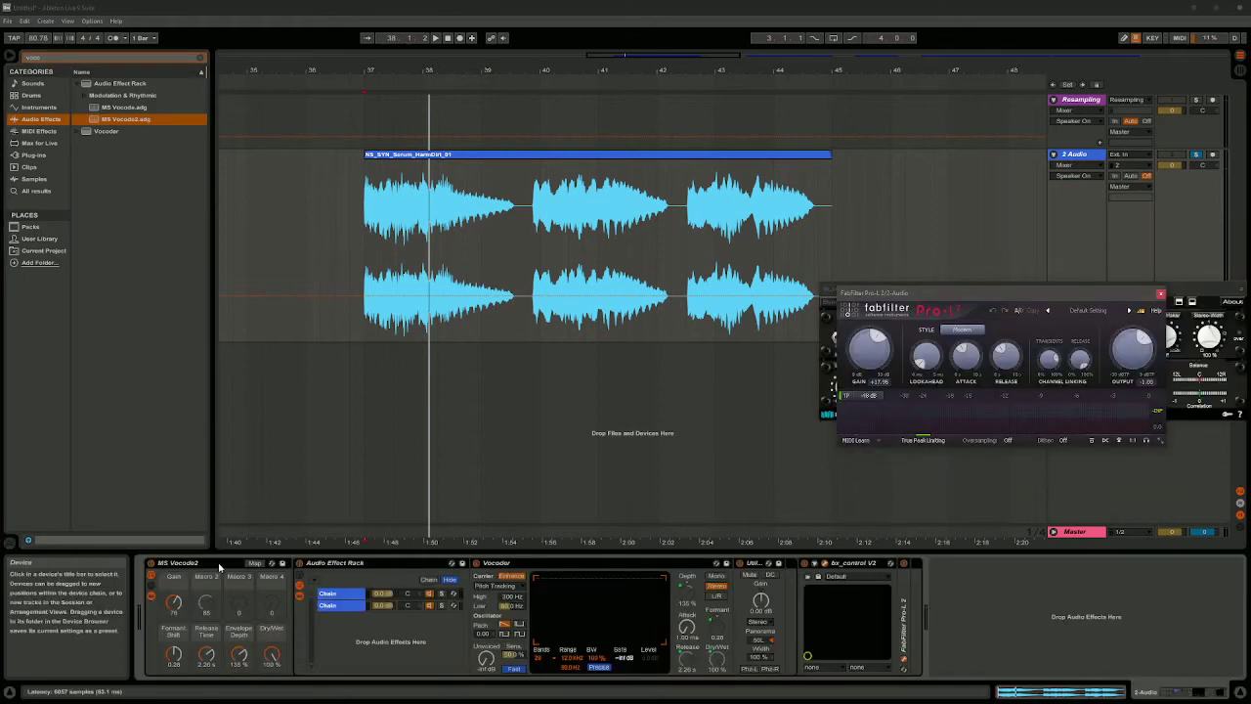
# Step: Select each of the rack's two chains and close the bx_control V2 and Pro-L 2 windows
pyautogui.click(328, 606)
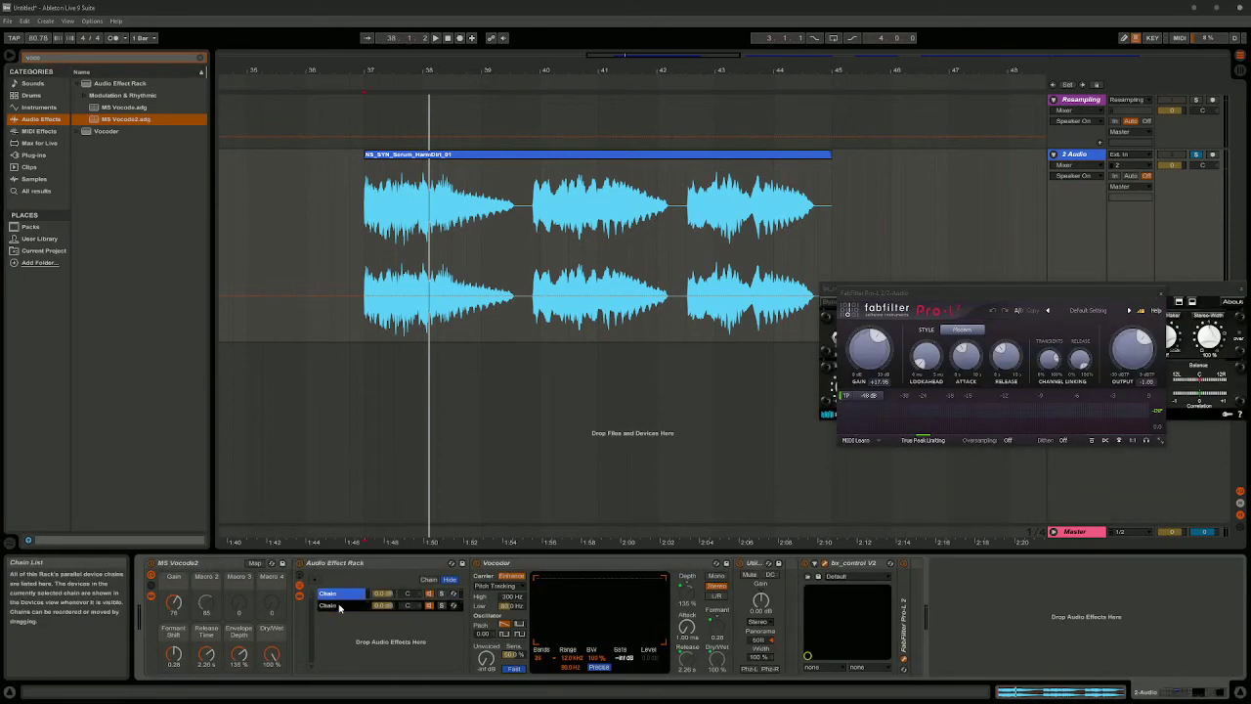
pyautogui.click(340, 606)
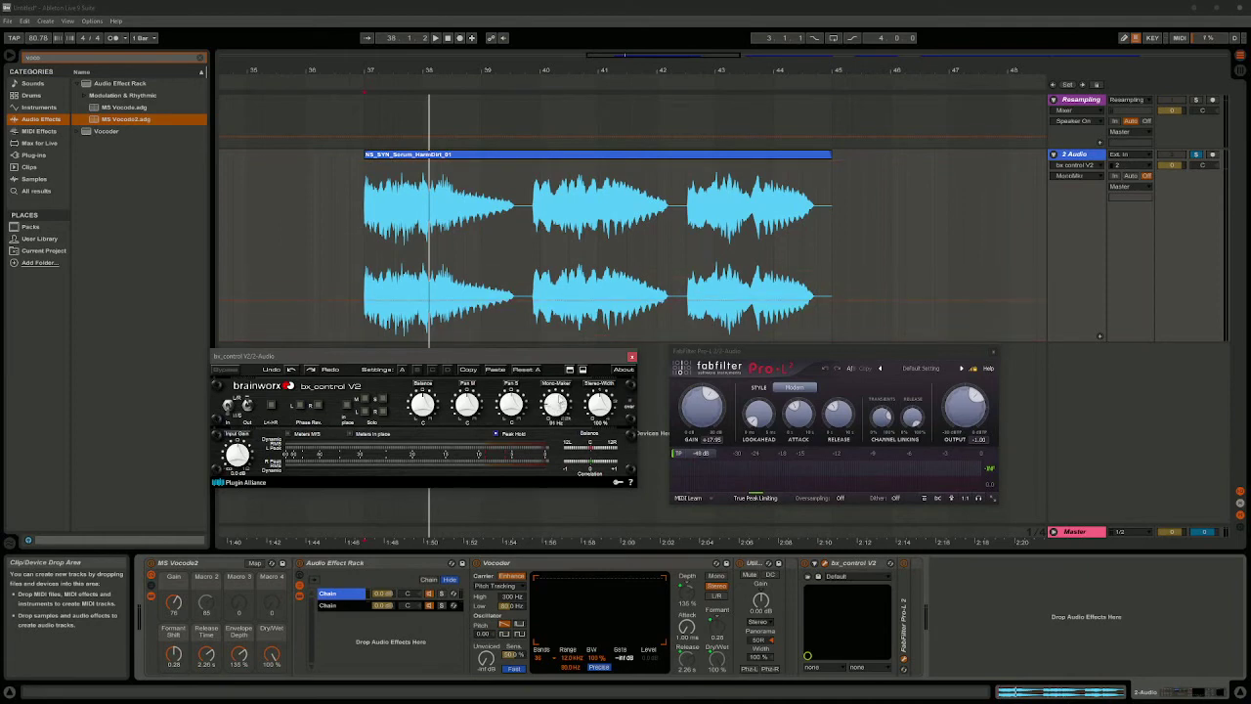
pyautogui.click(632, 356)
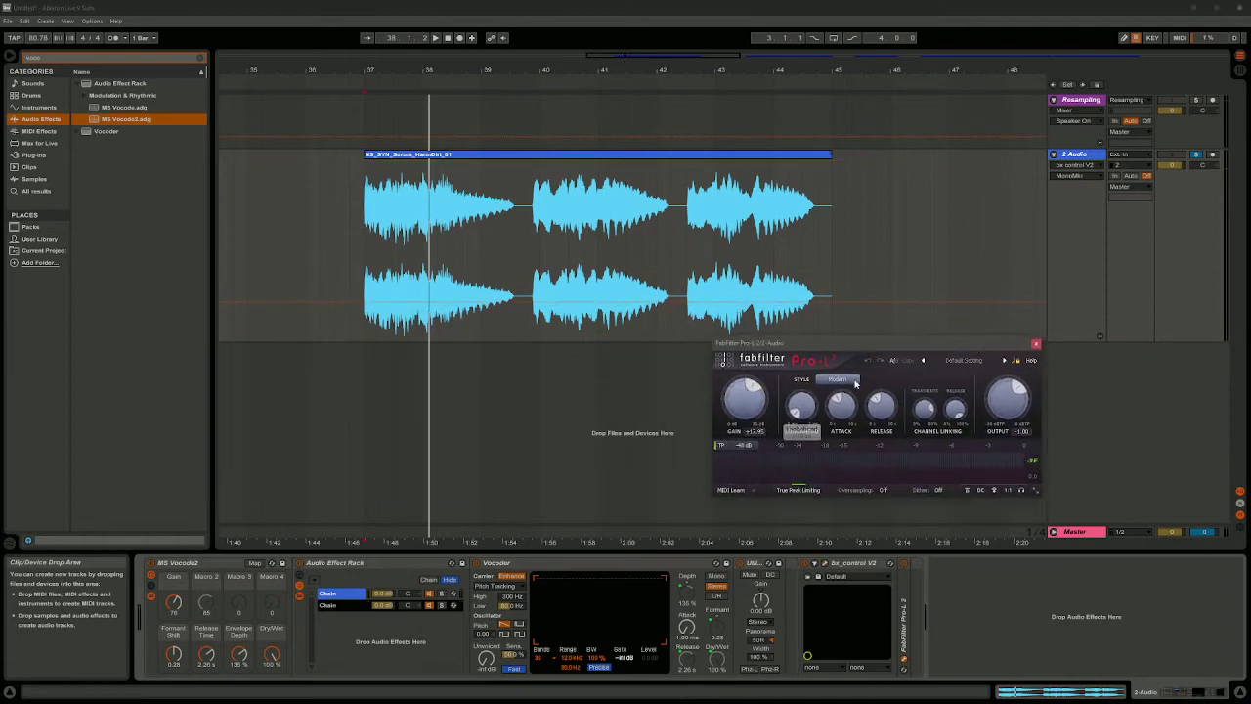
pyautogui.moveTo(856, 383)
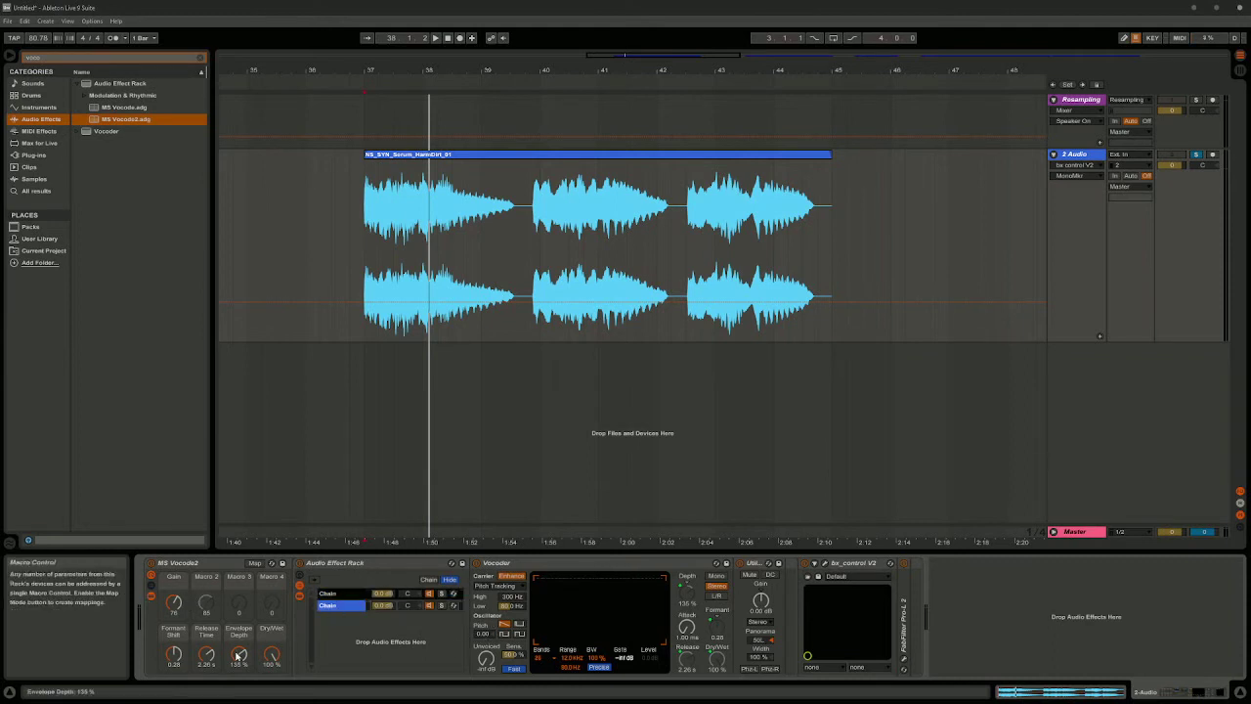
# Step: Search the browser for 'ott' to locate the OTT Multiband Dynamics preset
pyautogui.click(434, 37)
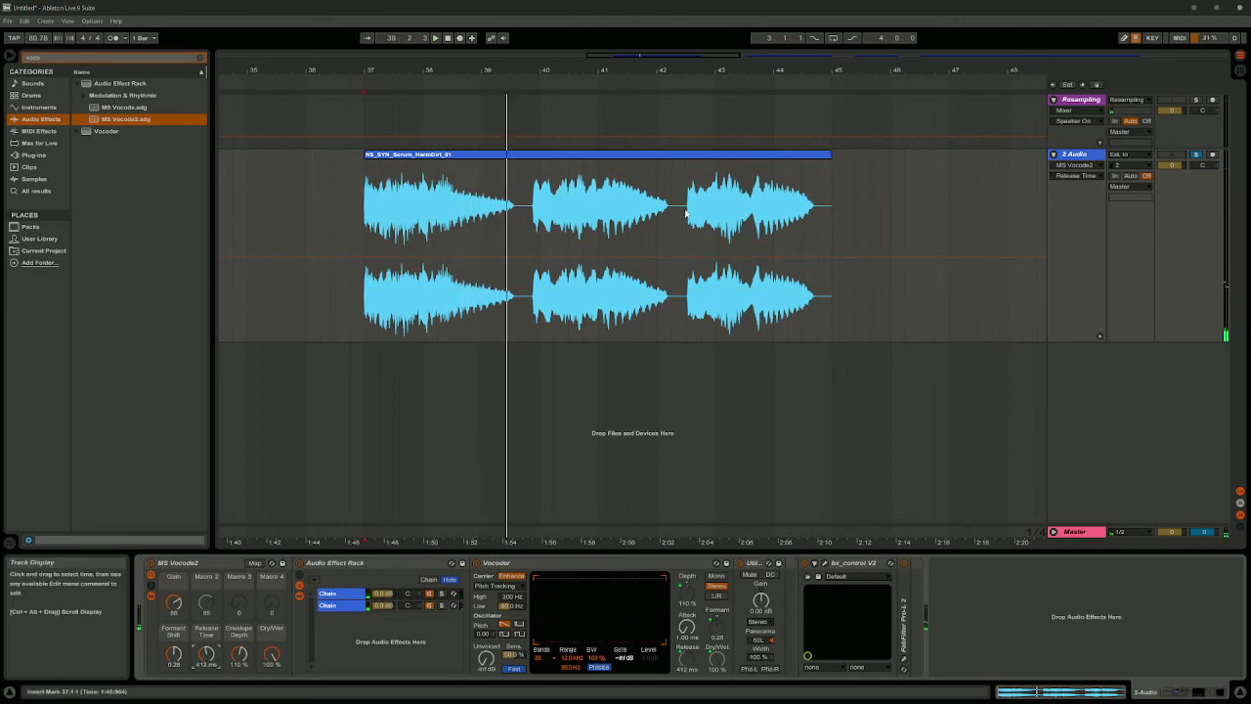
pyautogui.click(434, 40)
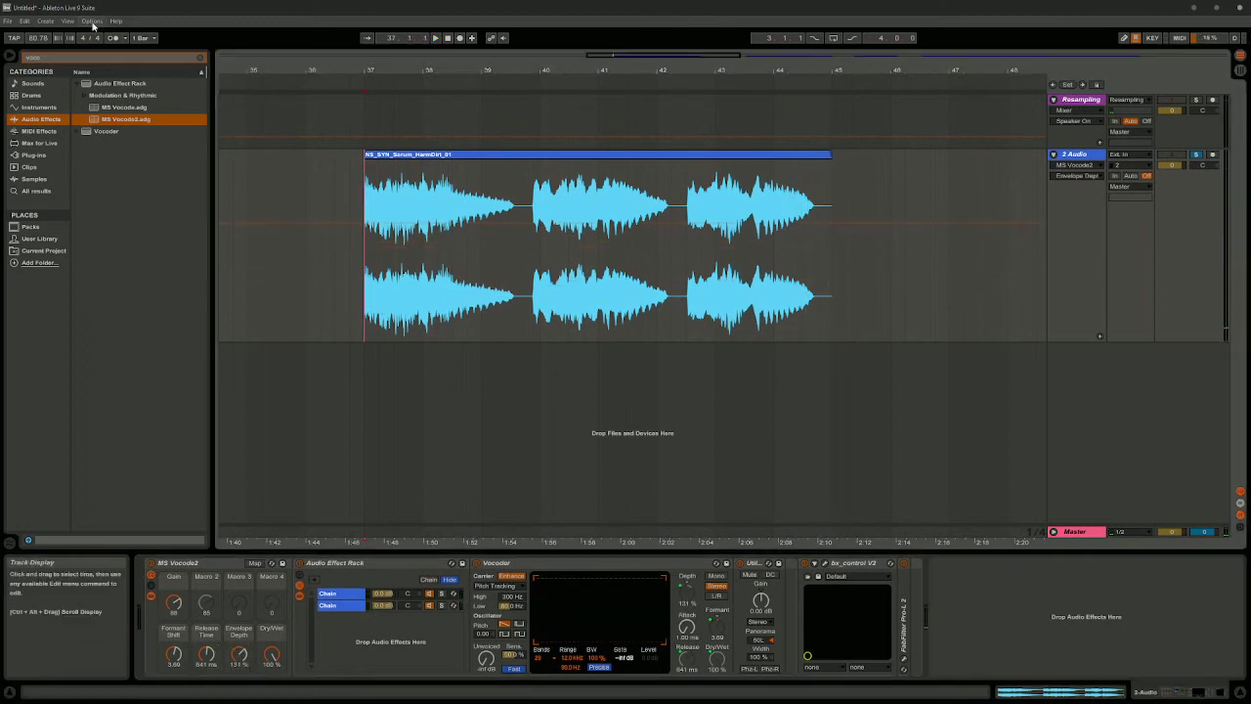
pyautogui.write('ott')
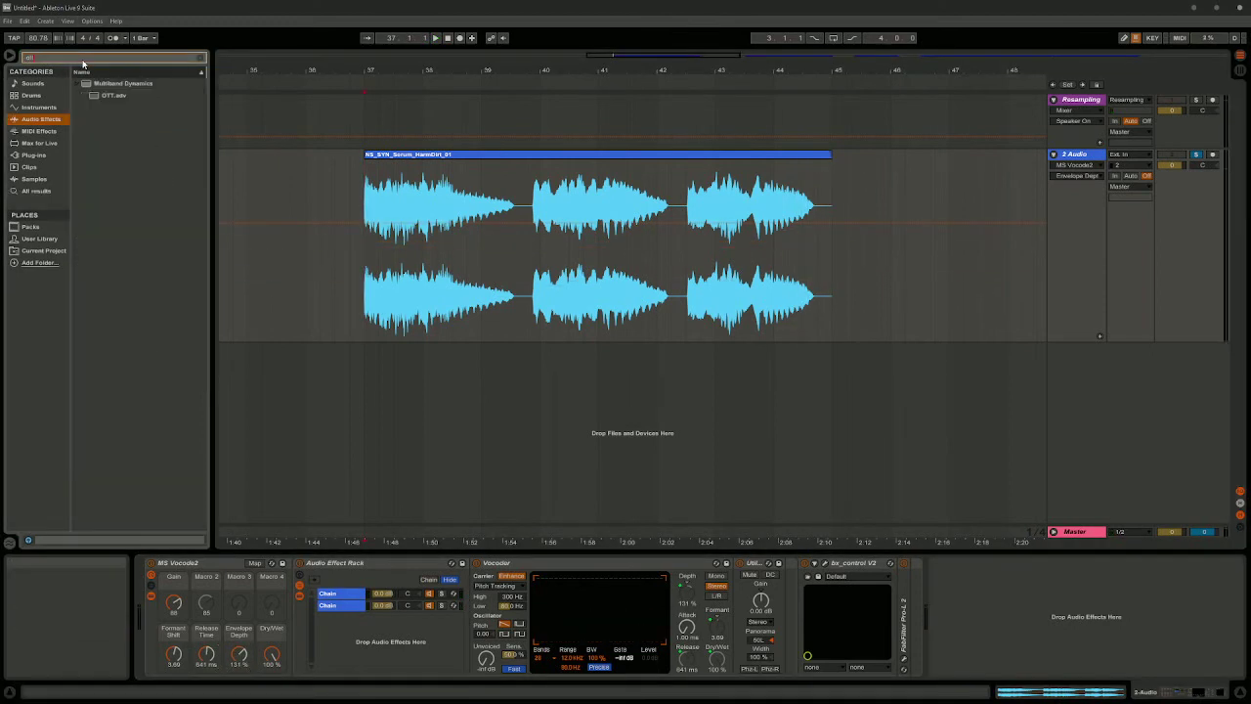